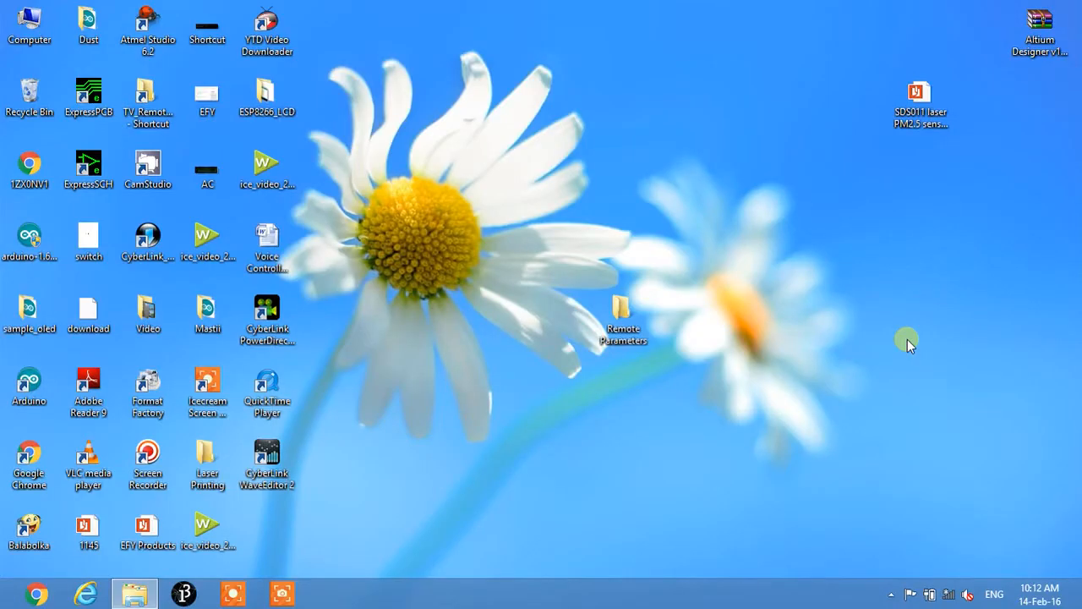
mouse_move(717, 341)
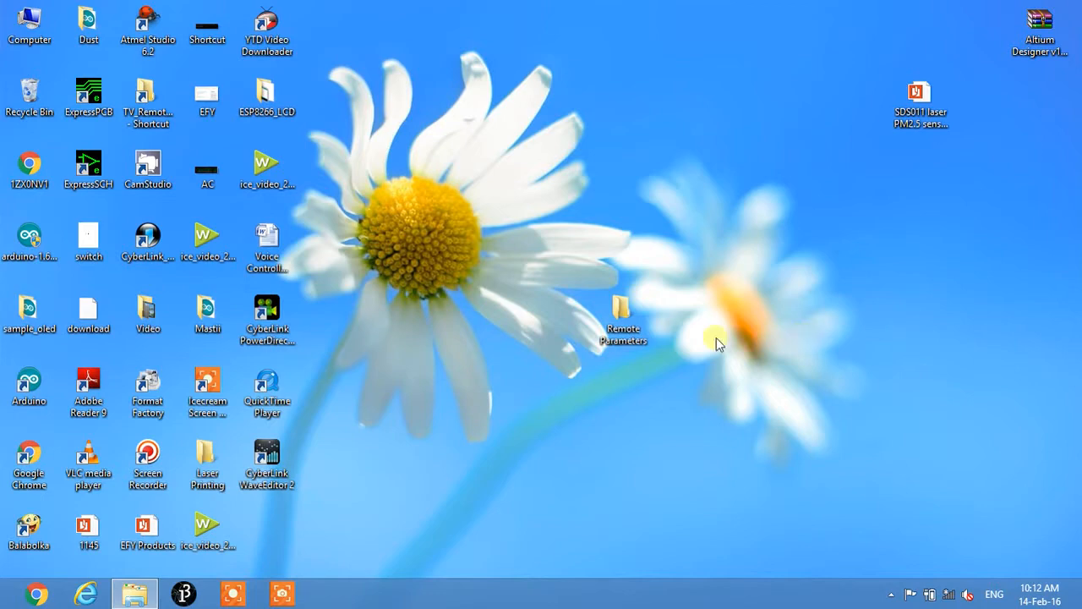
- Open the Remote Parameters folder from the desktop and select the Period_Frequency folder
double_click(623, 313)
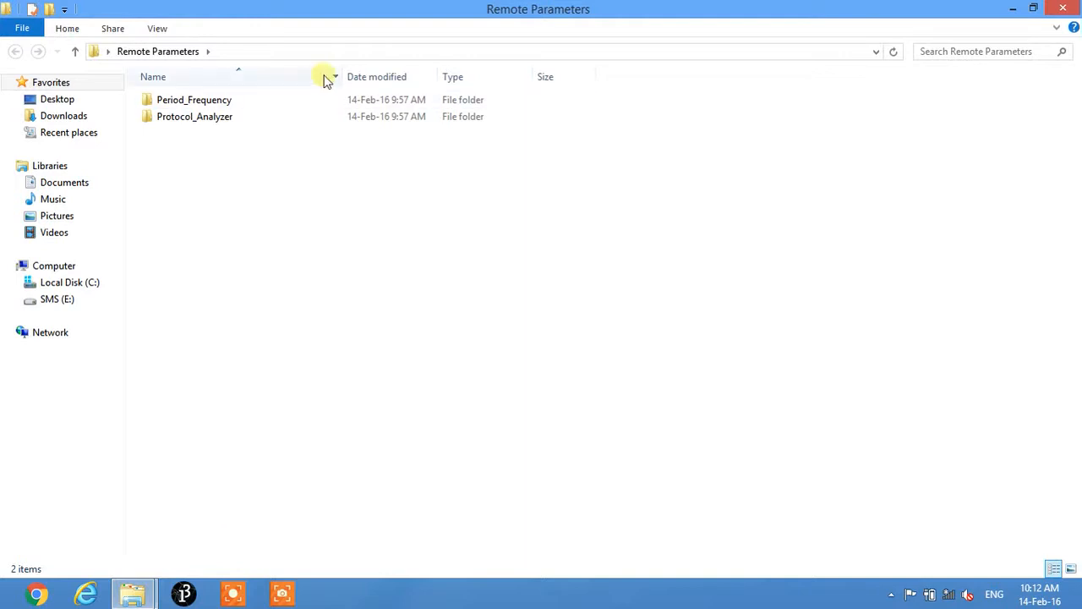
click(194, 116)
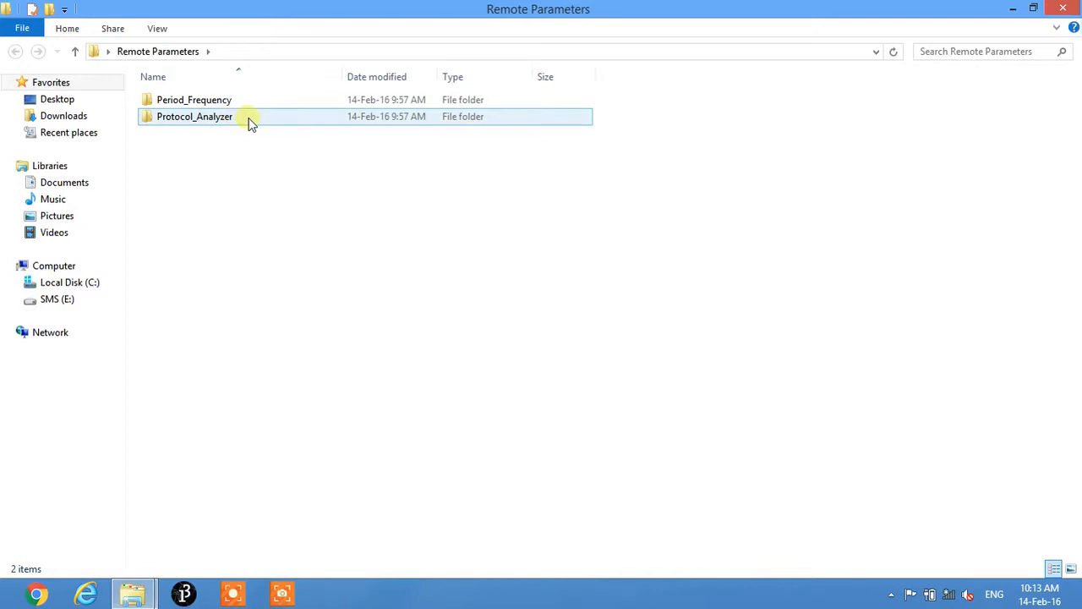
click(193, 100)
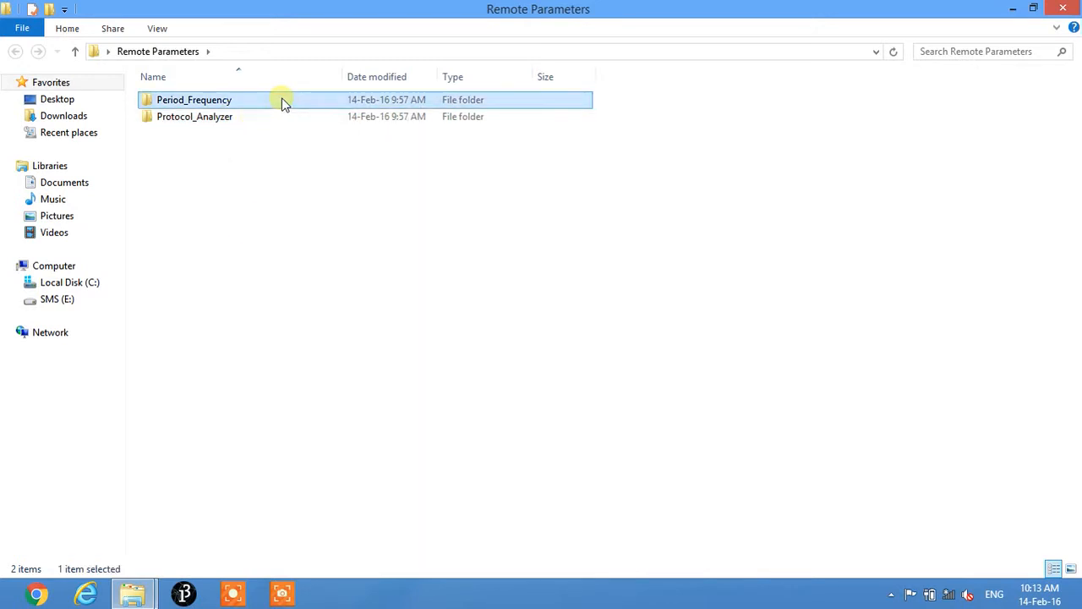
- Open the Period_Frequency sketch in Arduino IDE and maximize the window
double_click(193, 99)
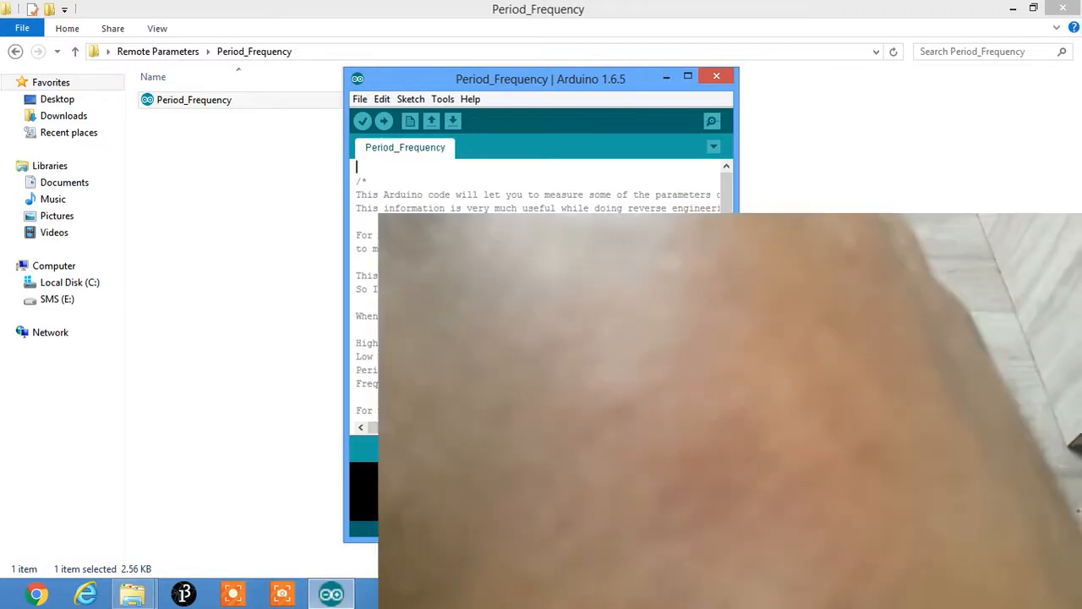
click(687, 77)
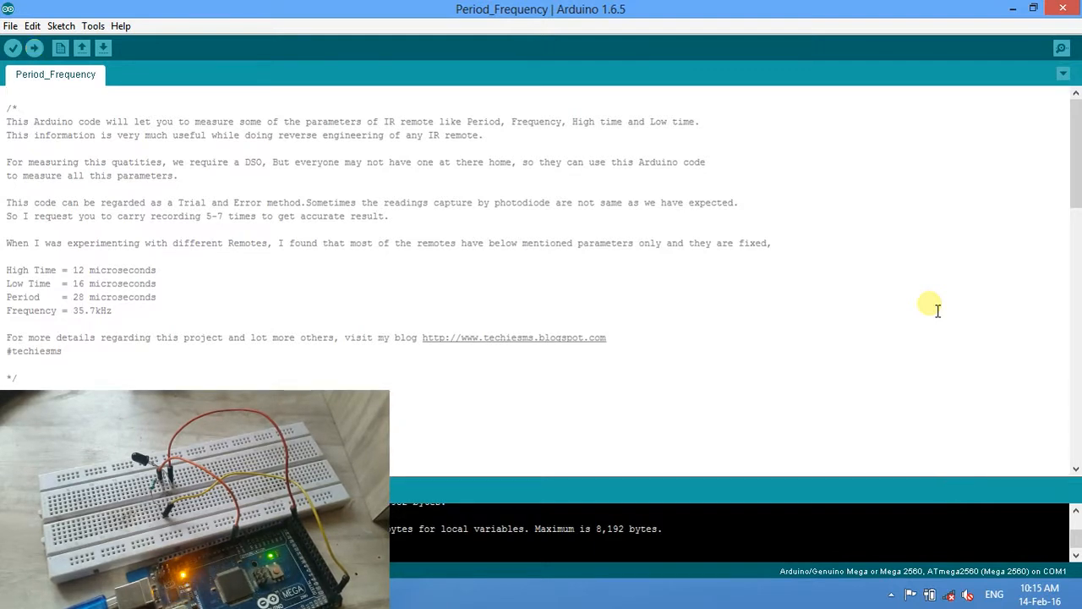
- Bring up the Serial Monitor and set its speed to 9600 baud for the IR readings
click(1062, 47)
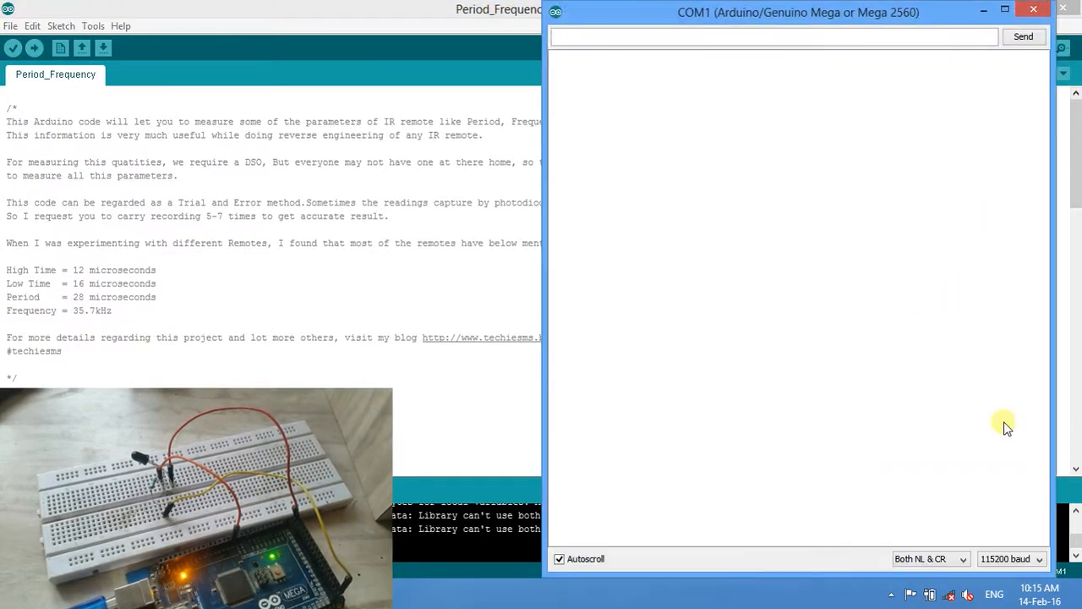
click(1011, 558)
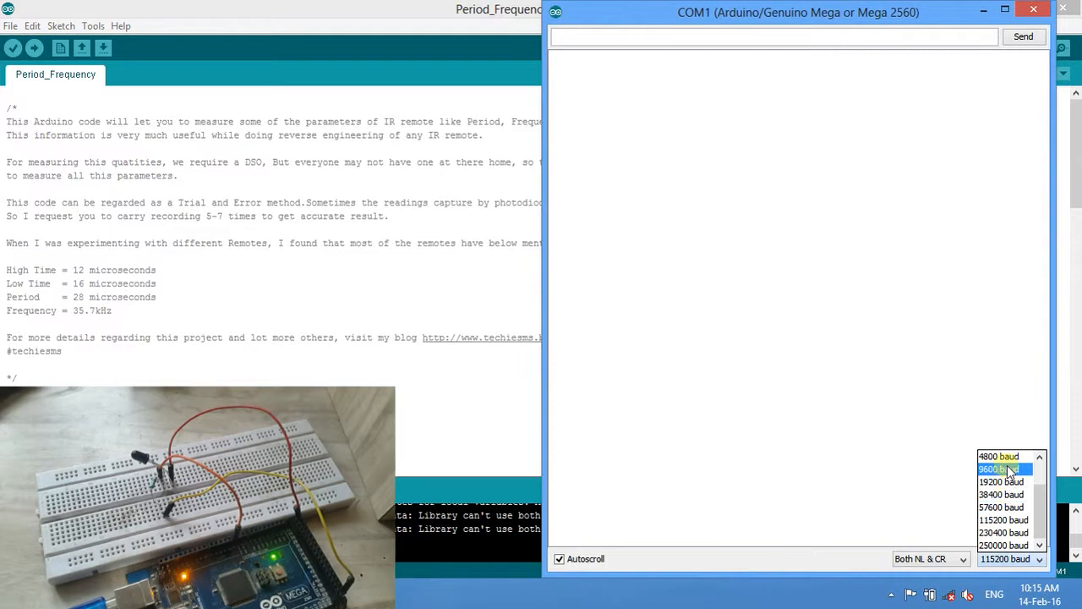
click(1002, 470)
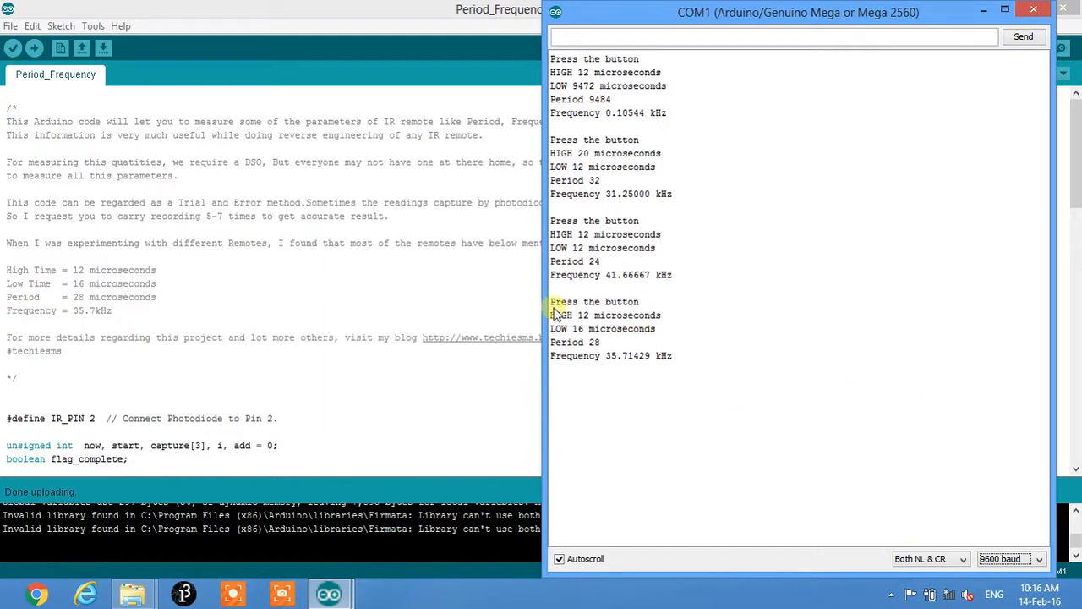
drag(552, 316, 660, 328)
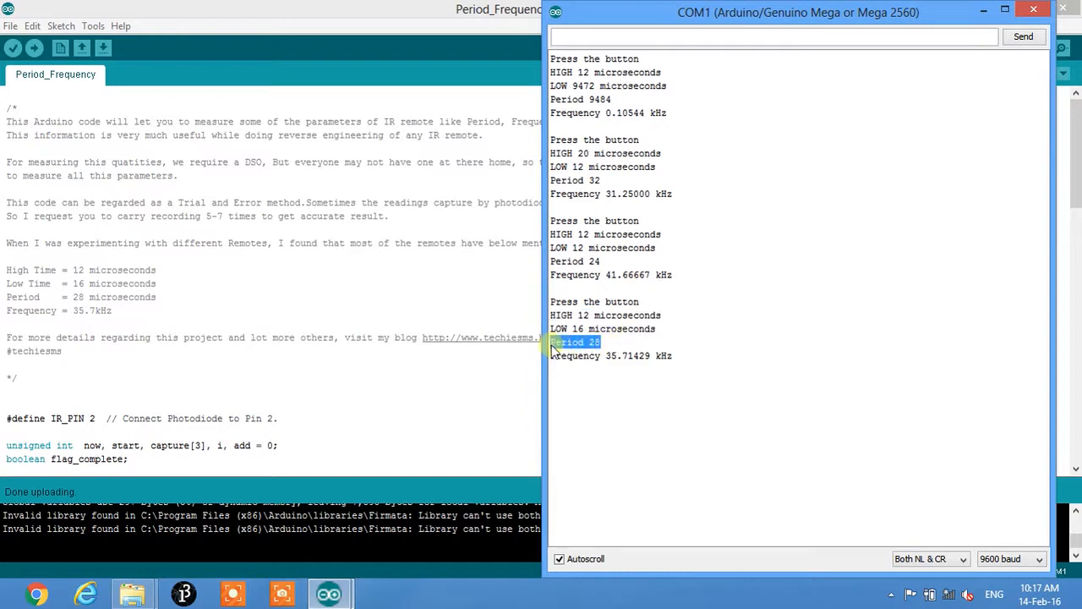
mouse_move(599, 302)
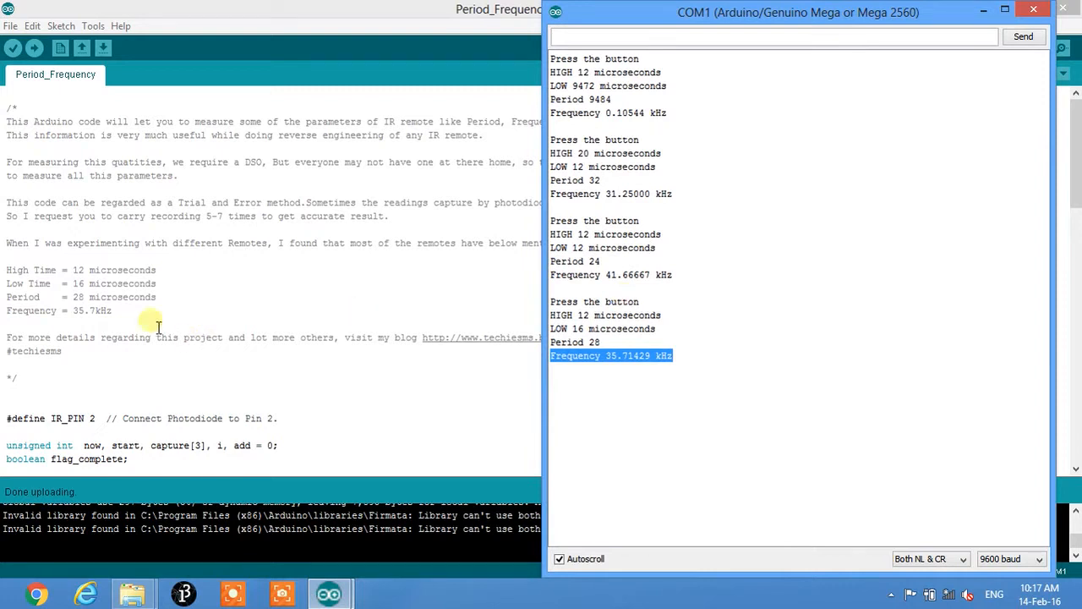
click(1034, 10)
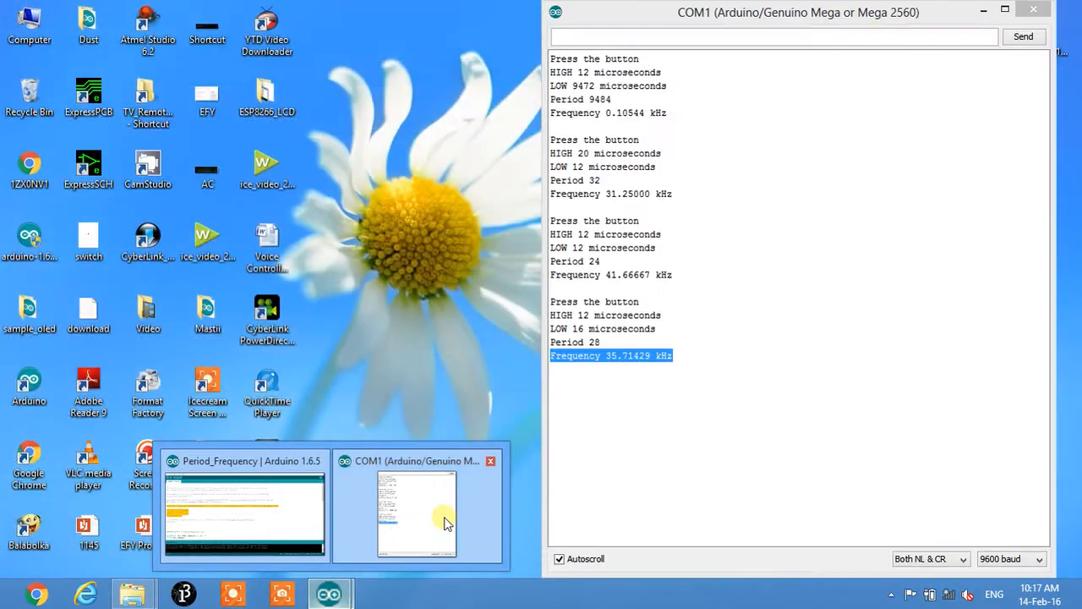
click(243, 507)
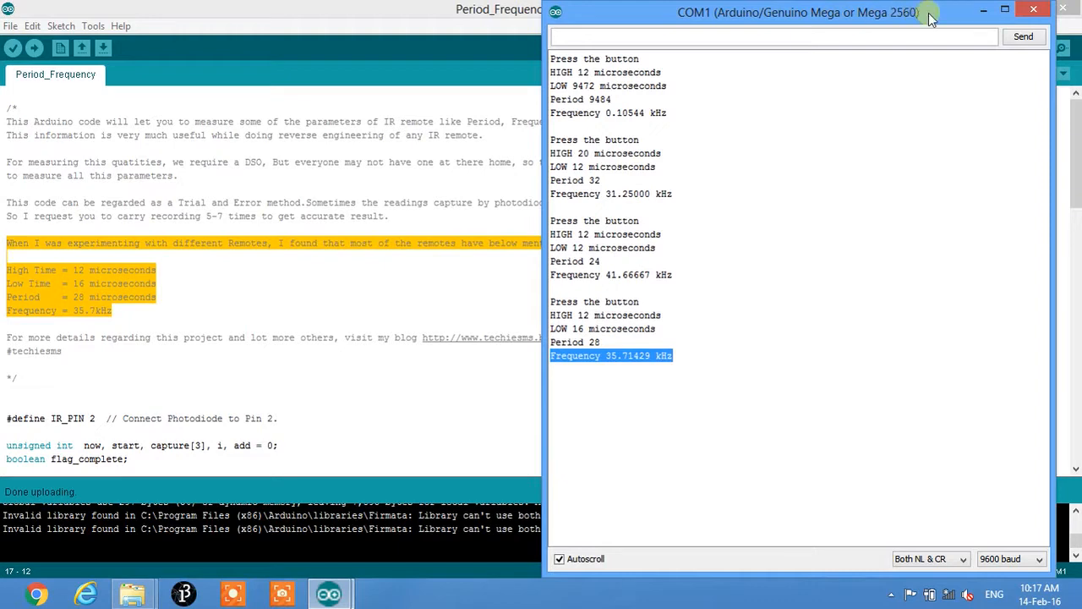
- Hide the Serial Monitor and scroll the sketch down through setup() and loop()
click(1038, 12)
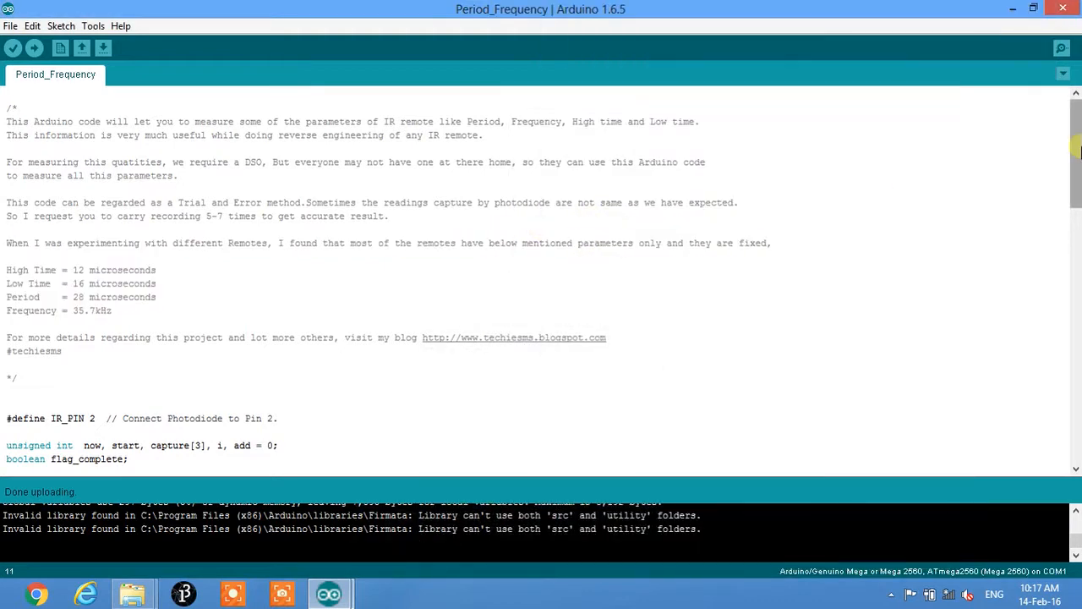
scroll(down, 3)
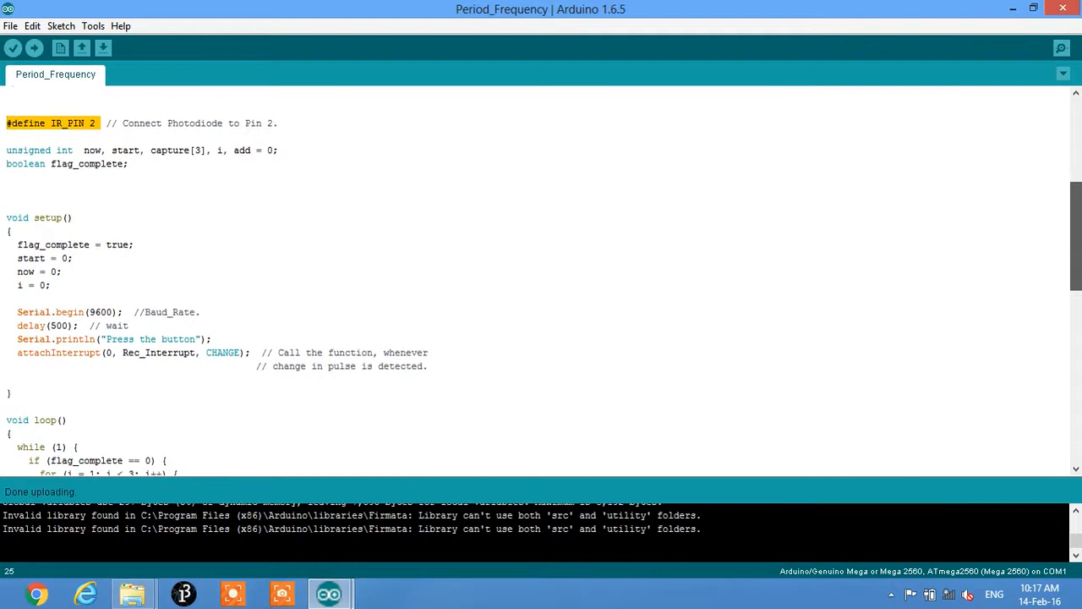
scroll(down, 3)
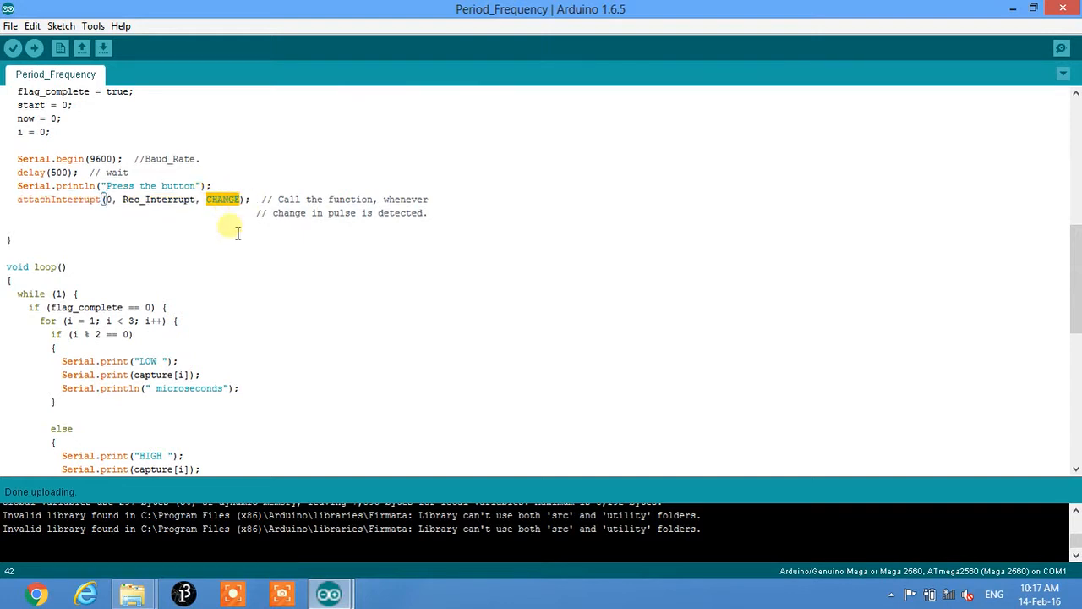
mouse_move(240, 244)
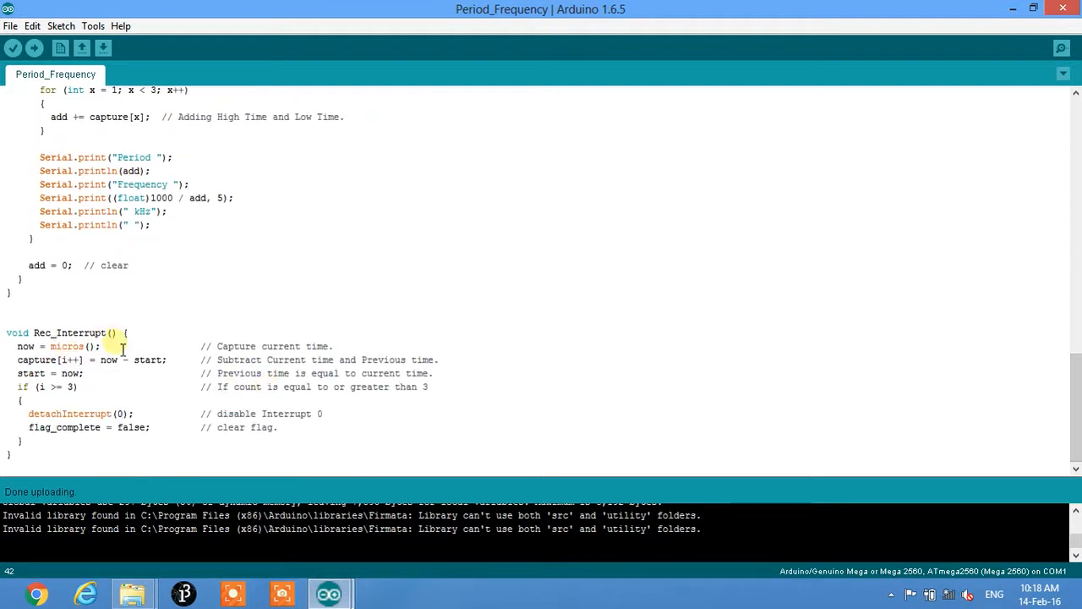
triple_click(57, 345)
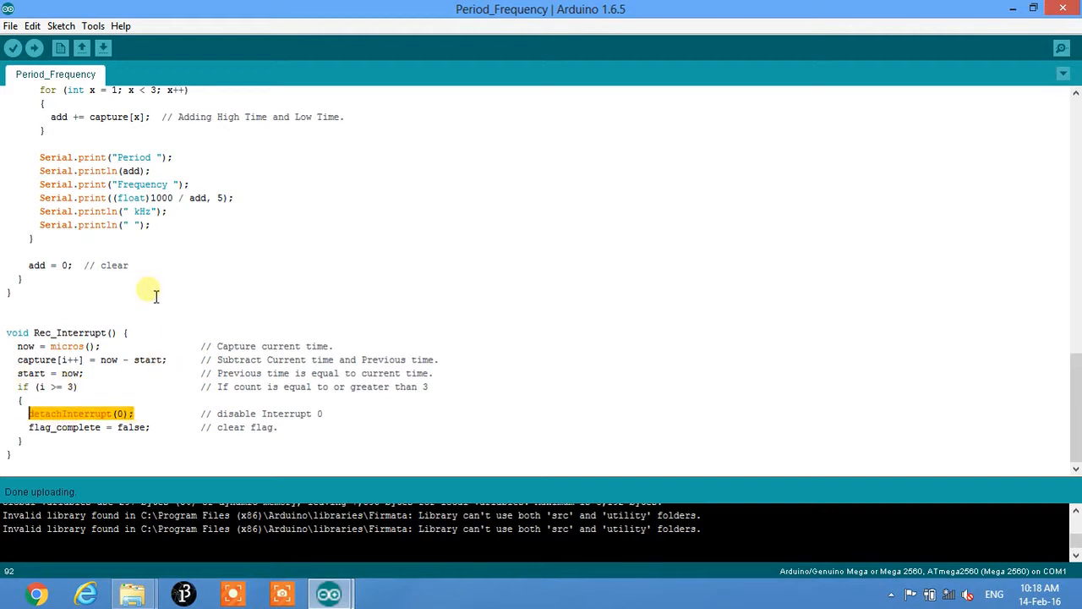
mouse_move(176, 343)
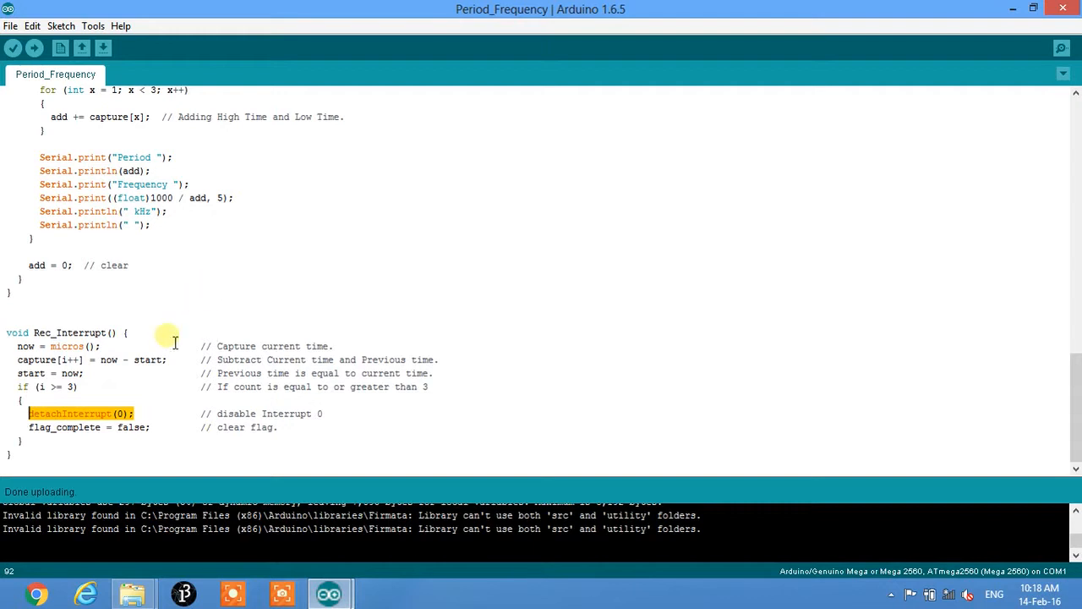
mouse_move(166, 416)
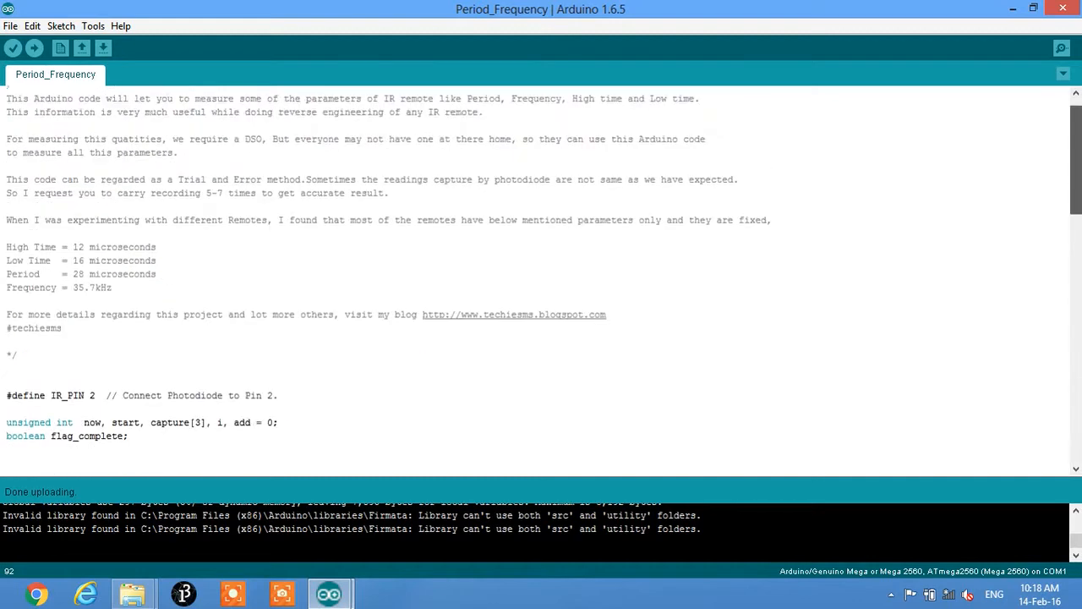
scroll(down, 3)
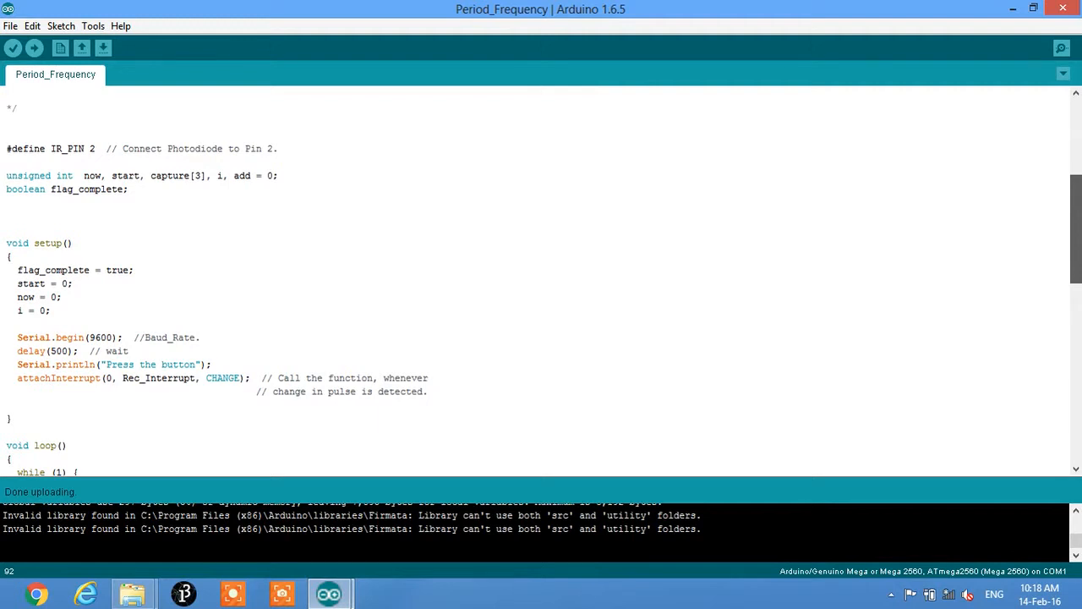
scroll(down, 3)
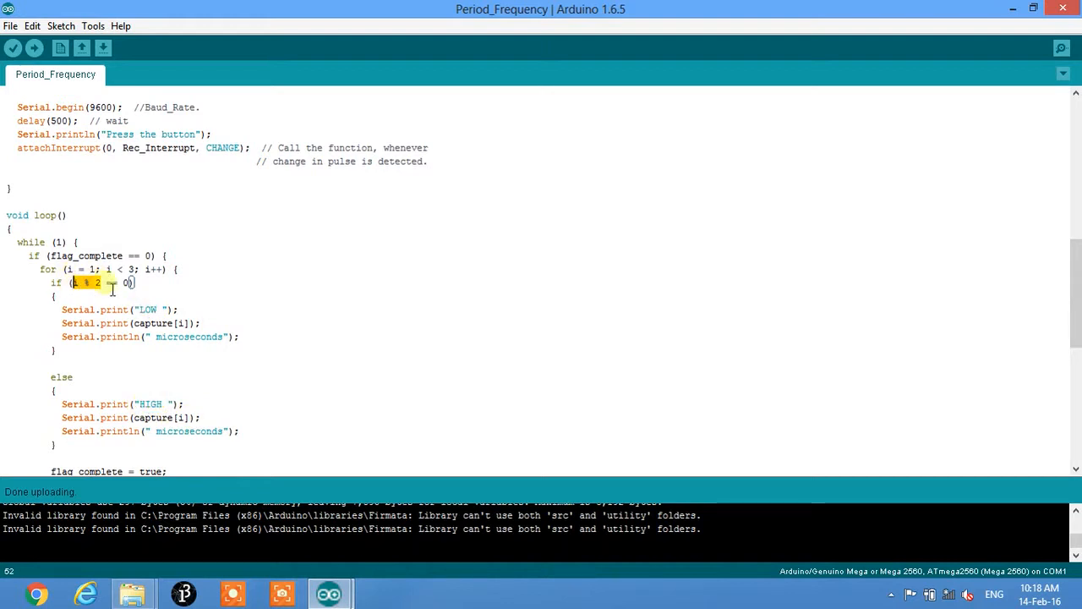
scroll(down, 3)
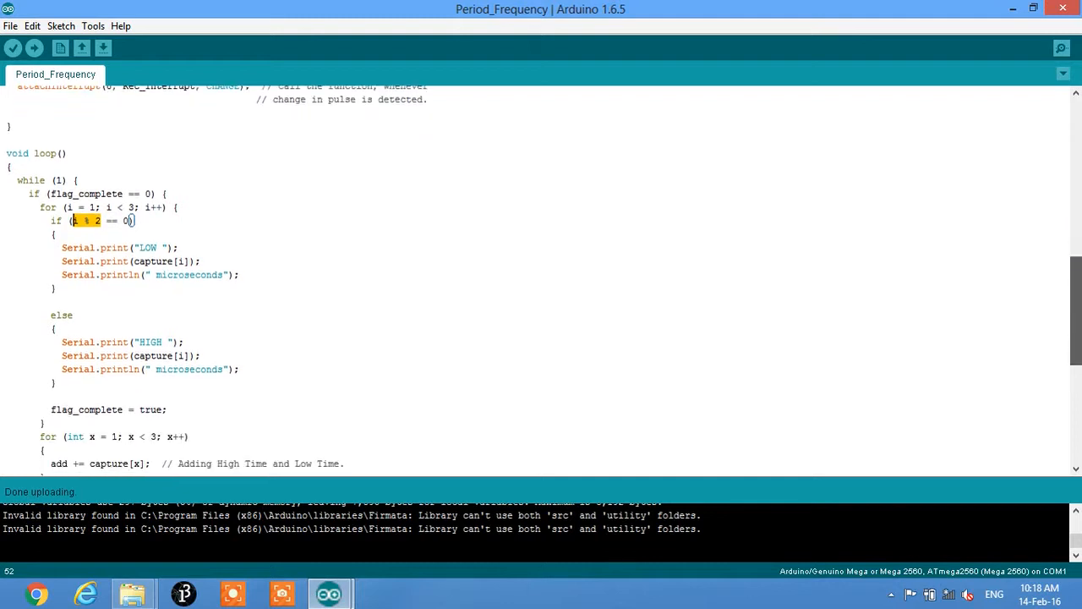
scroll(down, 3)
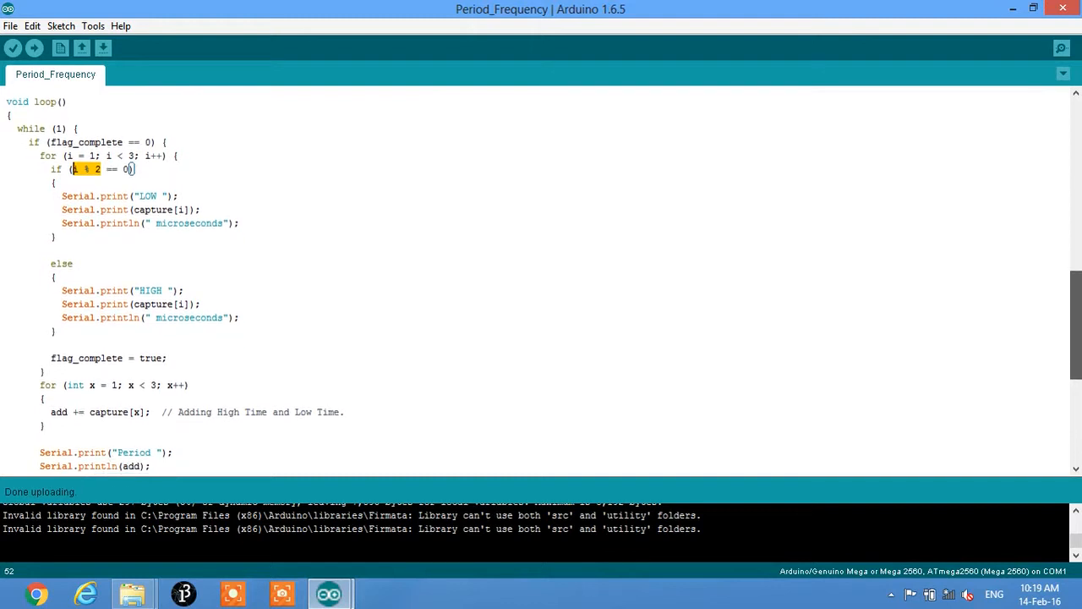
scroll(down, 3)
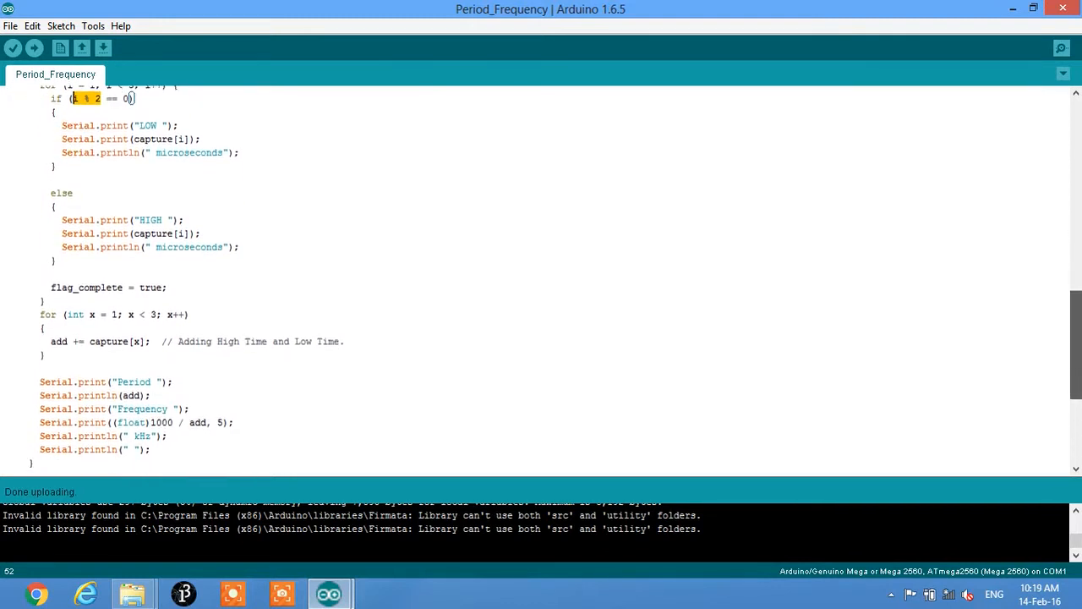
mouse_move(156, 349)
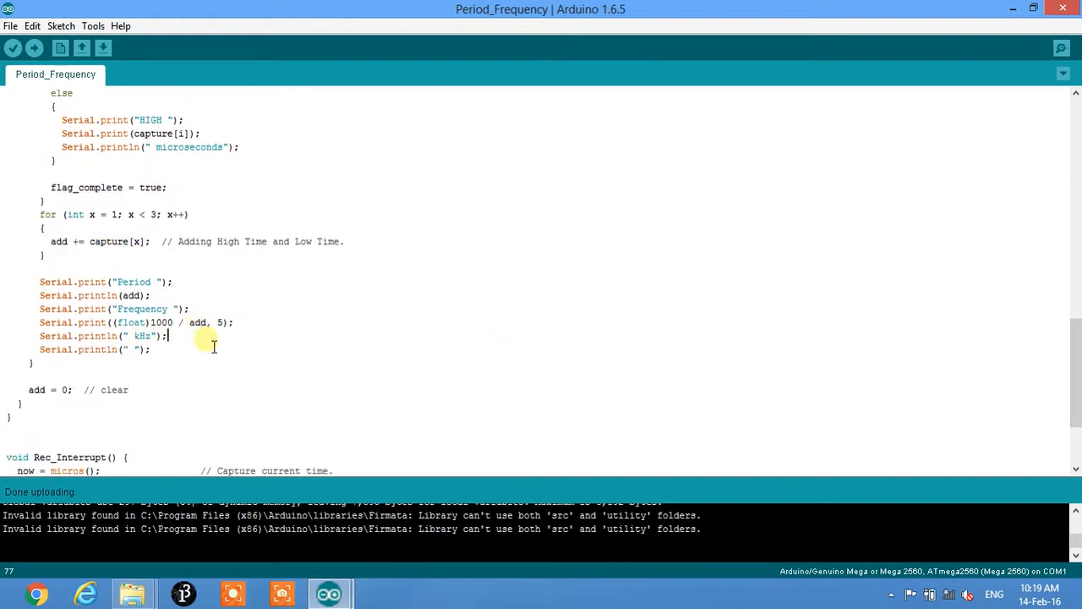
scroll(down, 3)
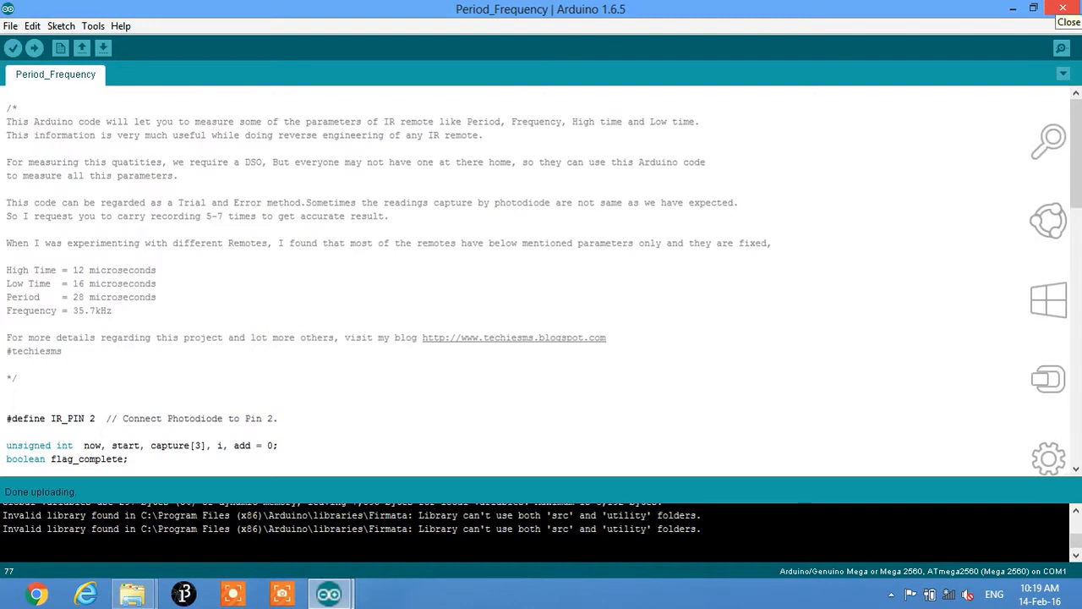
- Close Period_Frequency and open Protocol_Analyzer.ino from the Remote Parameters folder
click(132, 592)
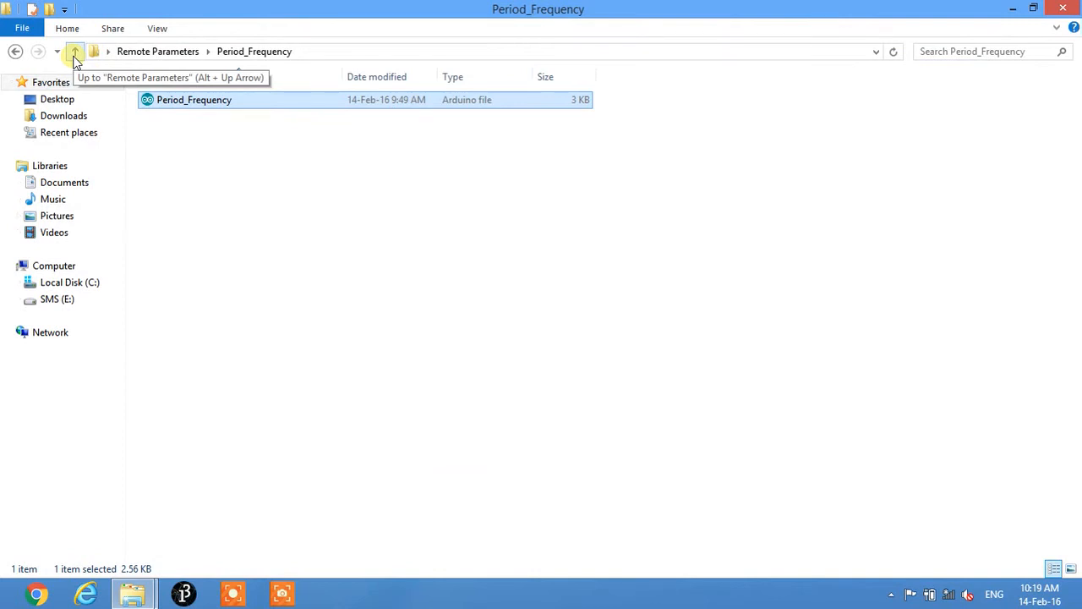
click(74, 51)
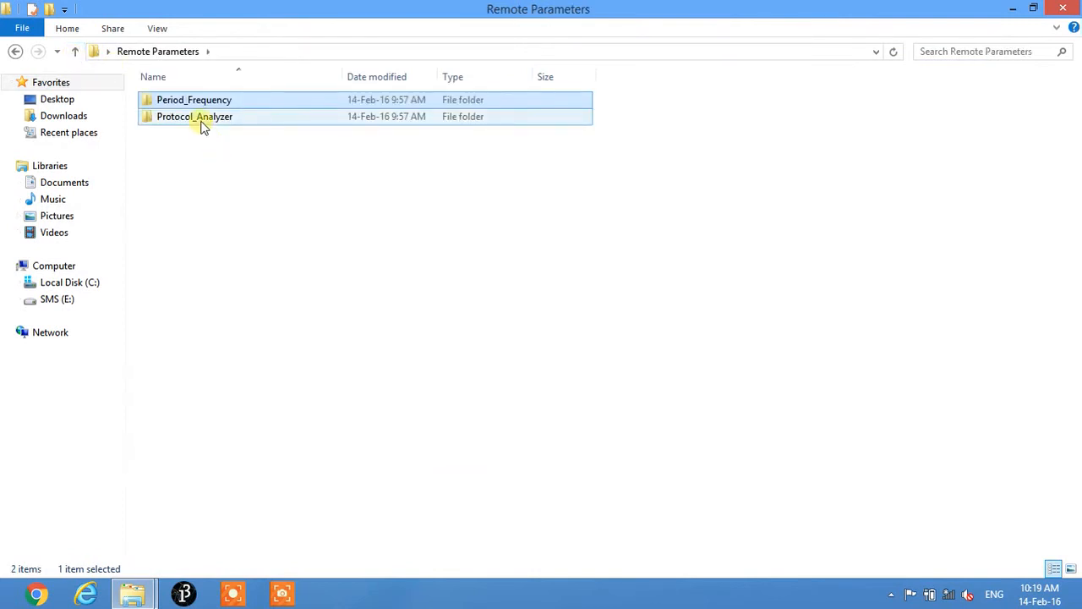
double_click(195, 115)
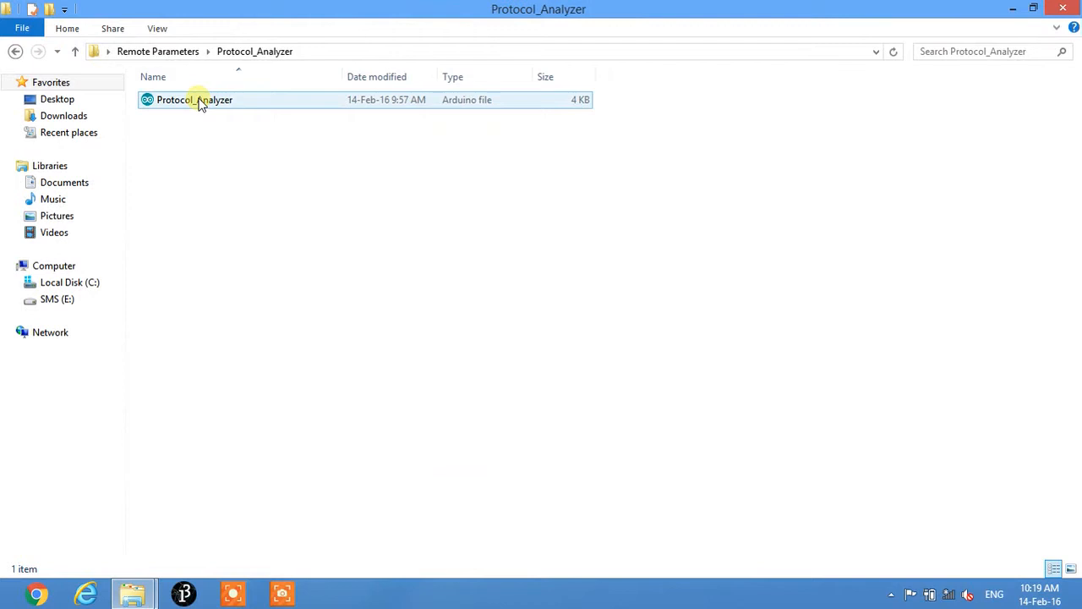
double_click(194, 100)
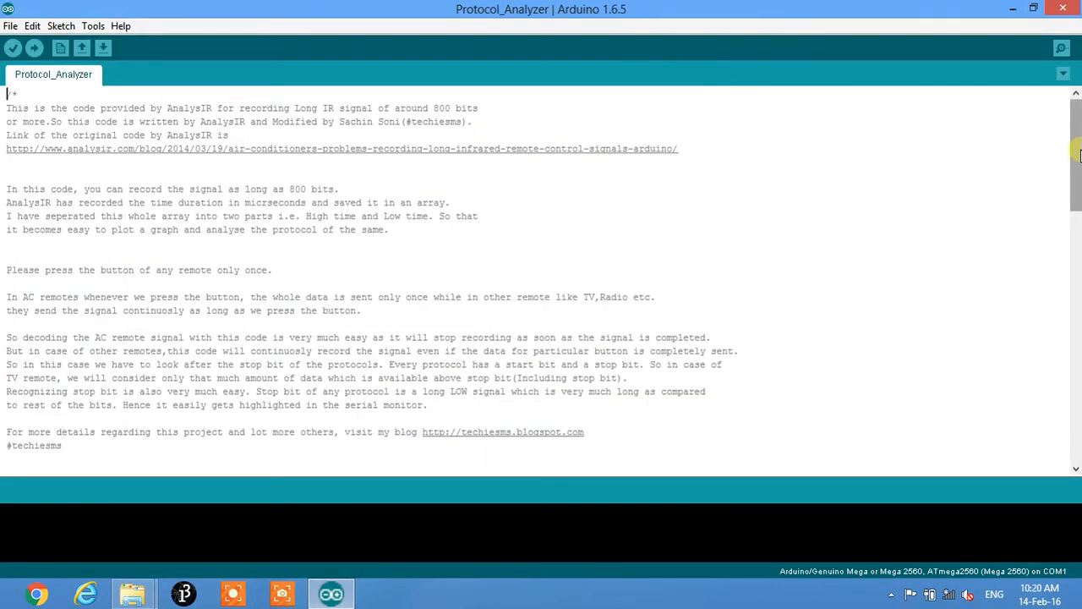
scroll(down, 3)
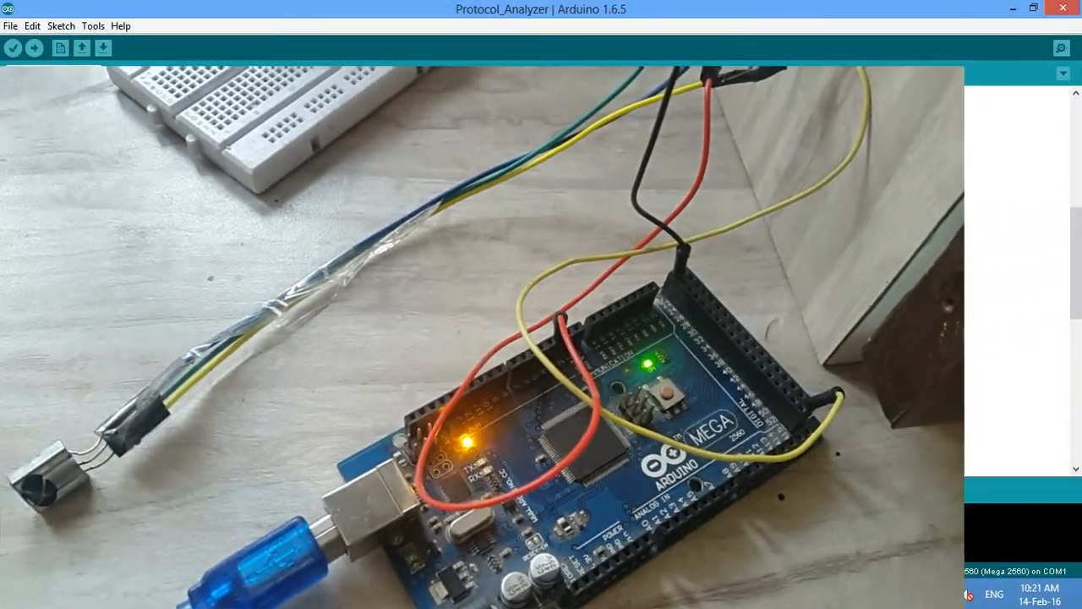
- Upload Protocol_Analyzer to the Mega board and bring up the Serial Monitor
click(33, 48)
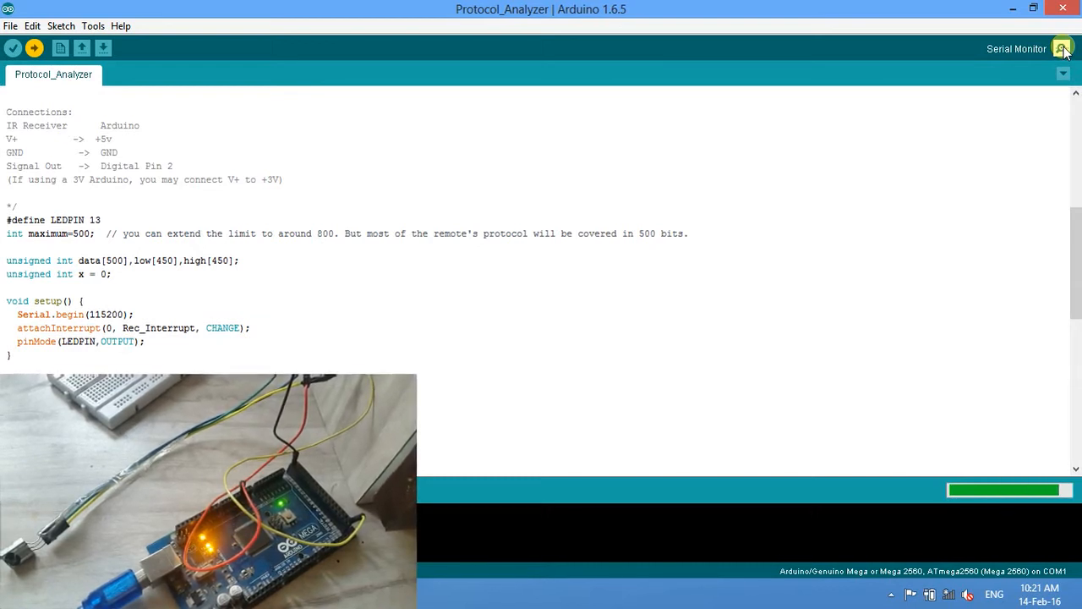
click(1062, 47)
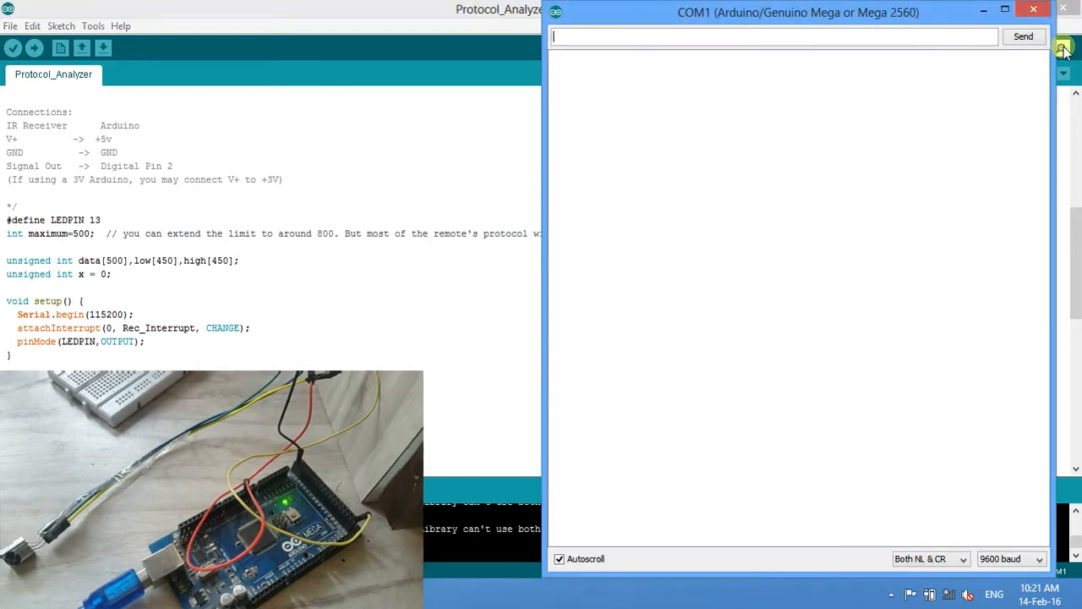
- Set the Serial Monitor speed to 115200 baud to list raw LOW/HIGH pulse durations
click(1011, 558)
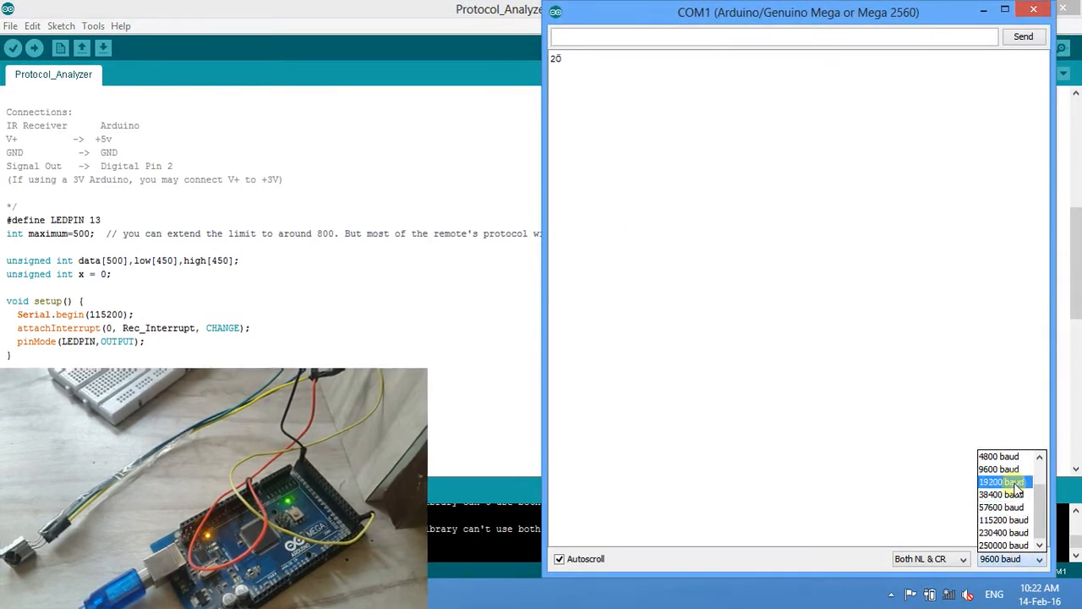
click(1004, 519)
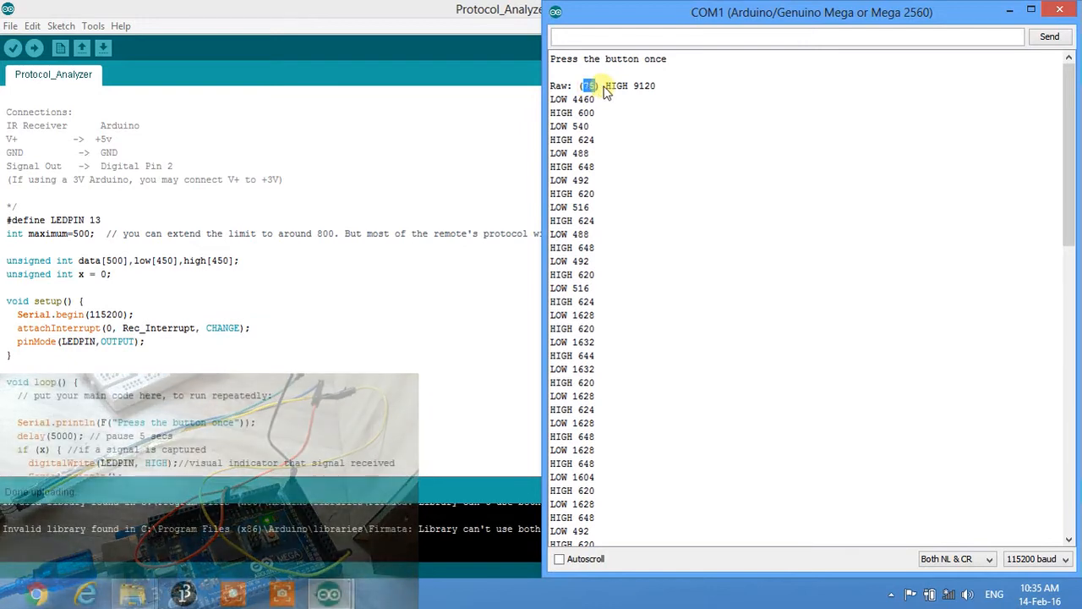
- Select the captured Raw pulse duration lines in the Serial Monitor for copying
drag(601, 85, 612, 389)
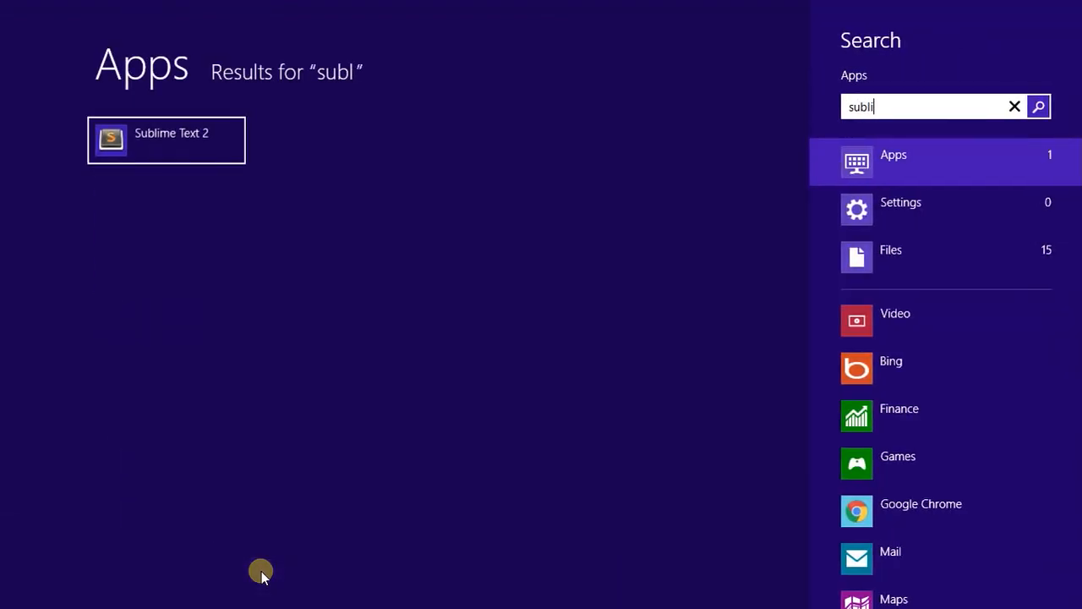
- Launch Sublime Text 2 from the Start search results for 'subl'
click(166, 139)
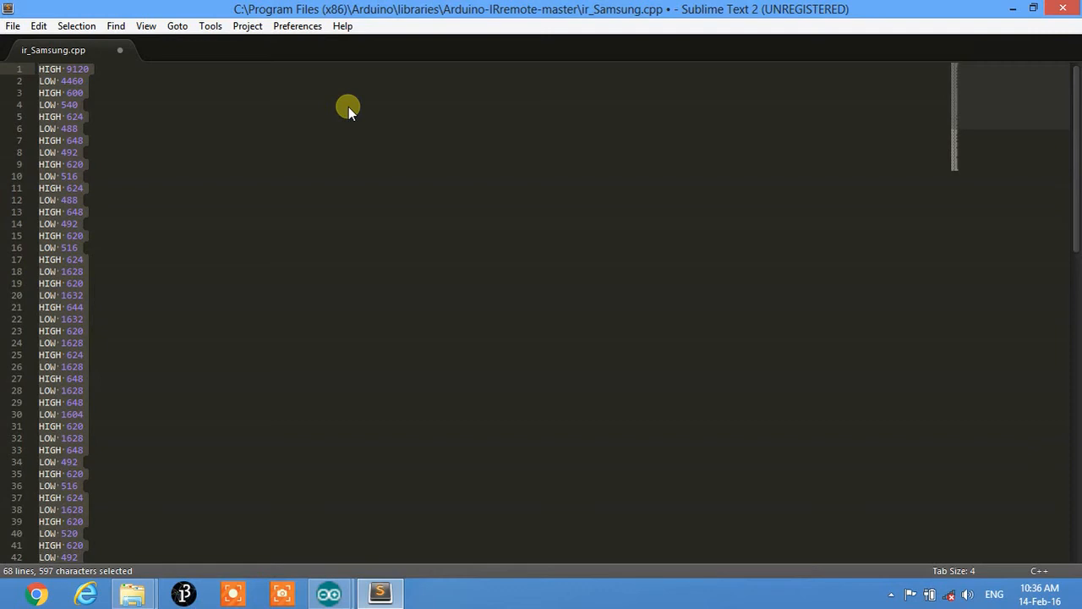
- Paste the HIGH/LOW pulse timings into ir_Samsung.cpp and return to the Serial Monitor
click(85, 93)
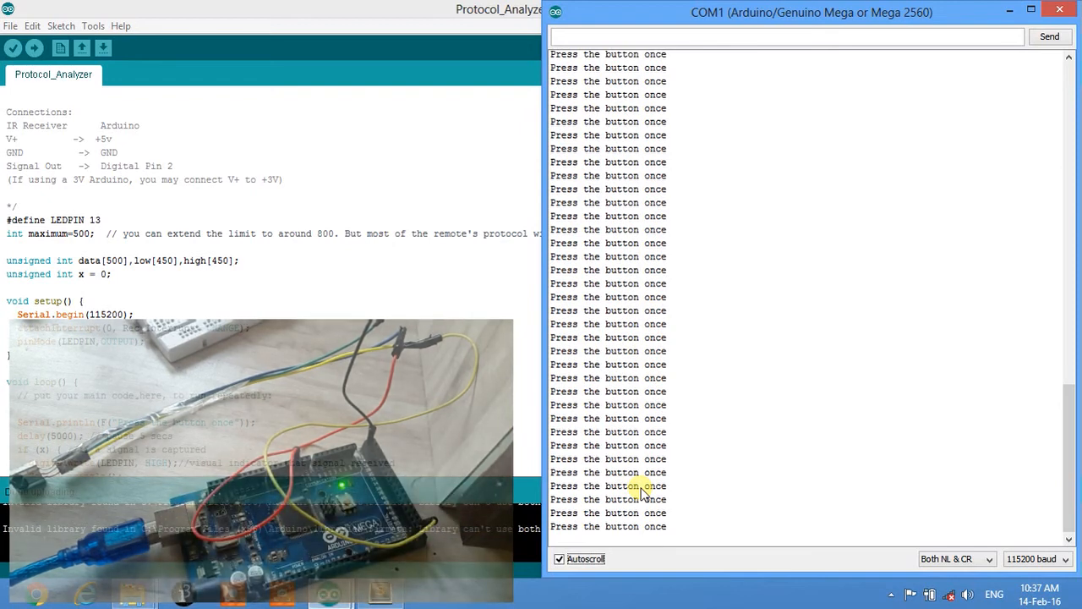
- Turn off Autoscroll, scroll back through the second remote's LOW/HIGH timings and select a HIGH pulse value
click(558, 558)
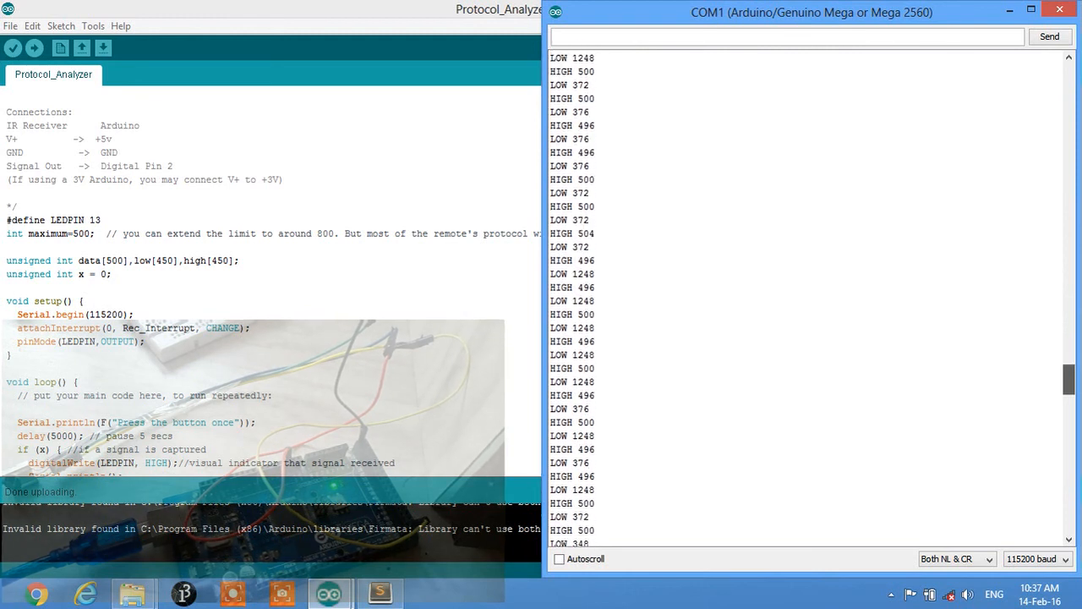
scroll(down, 3)
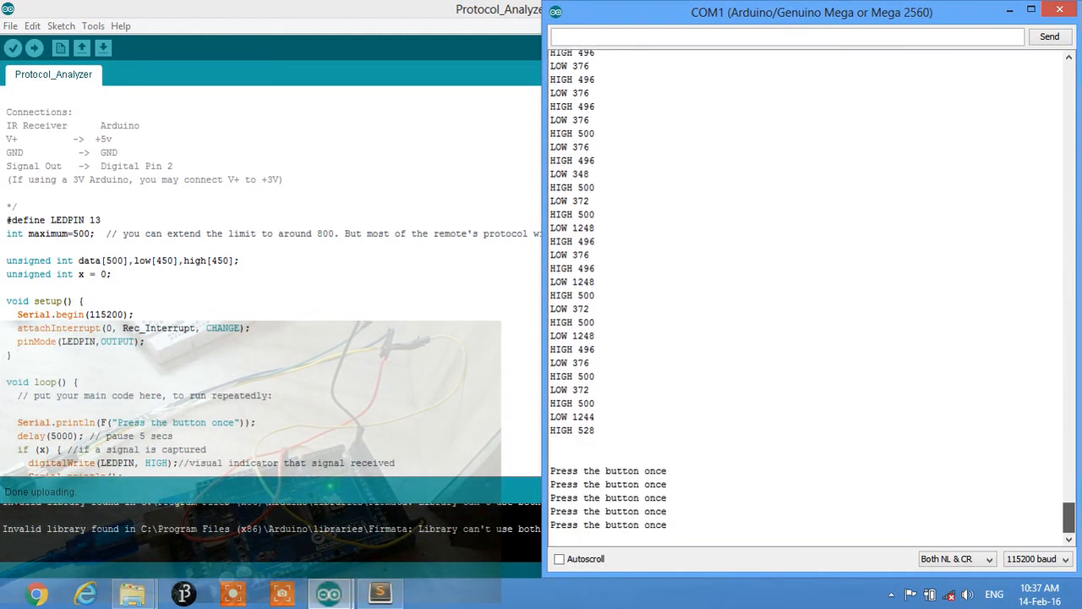
double_click(562, 269)
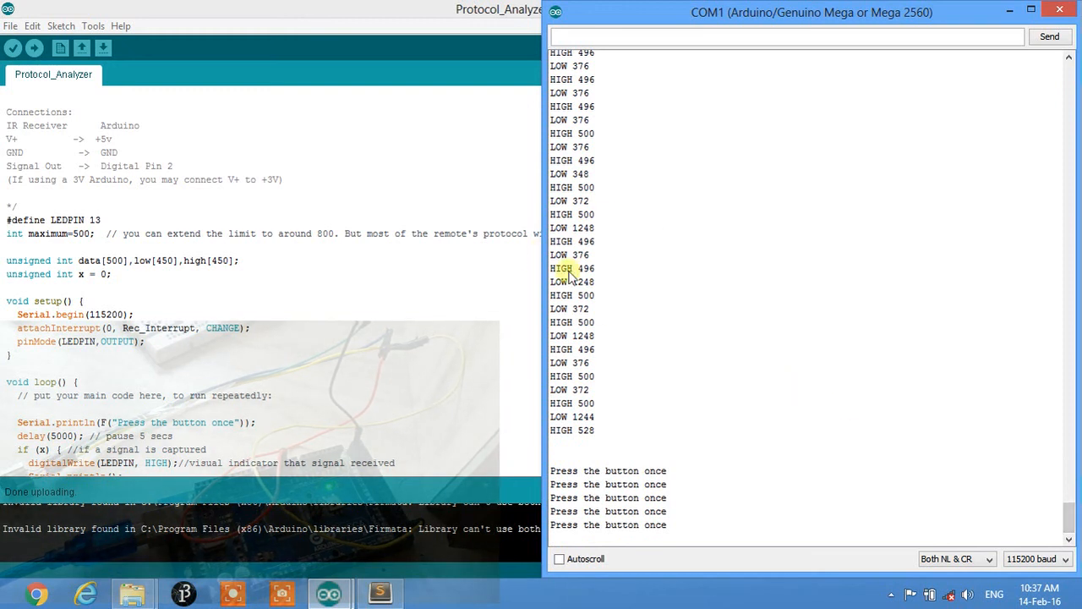